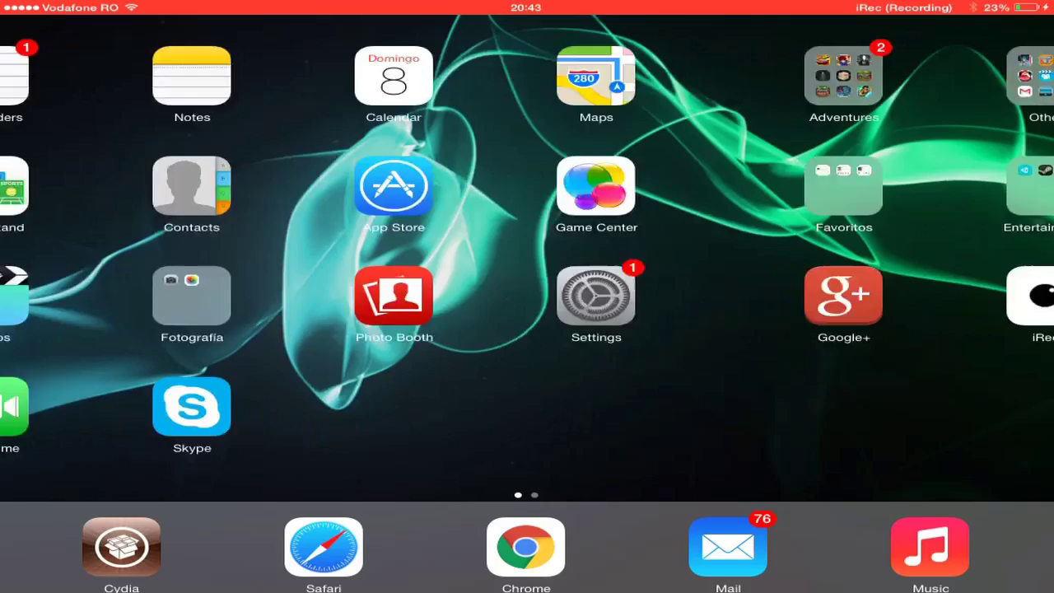
# Swipe to the second home-screen page and launch Safari from the dock.
pyautogui.hscroll(-3)
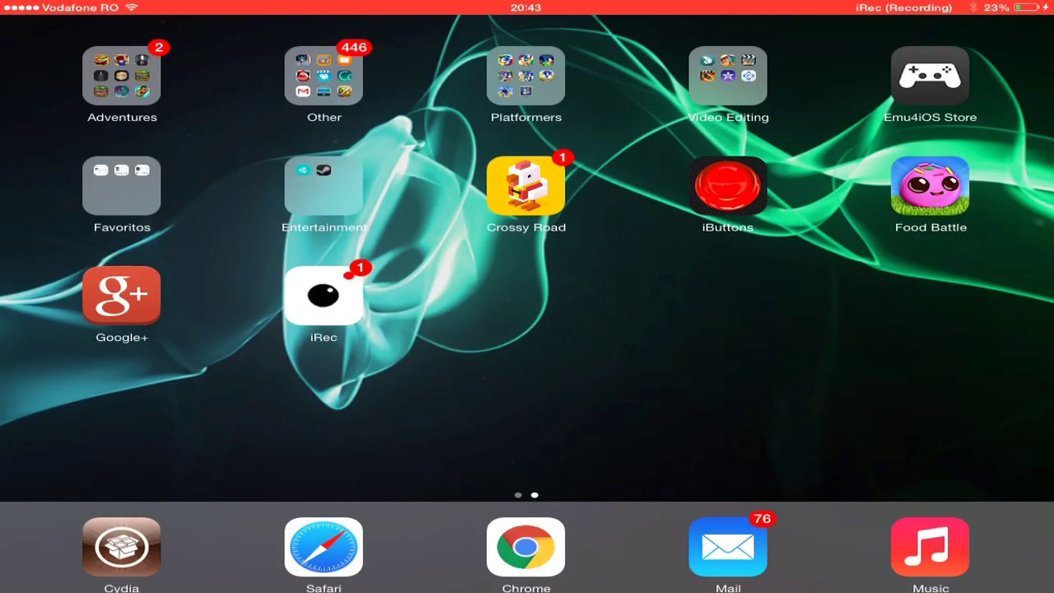
pyautogui.click(323, 547)
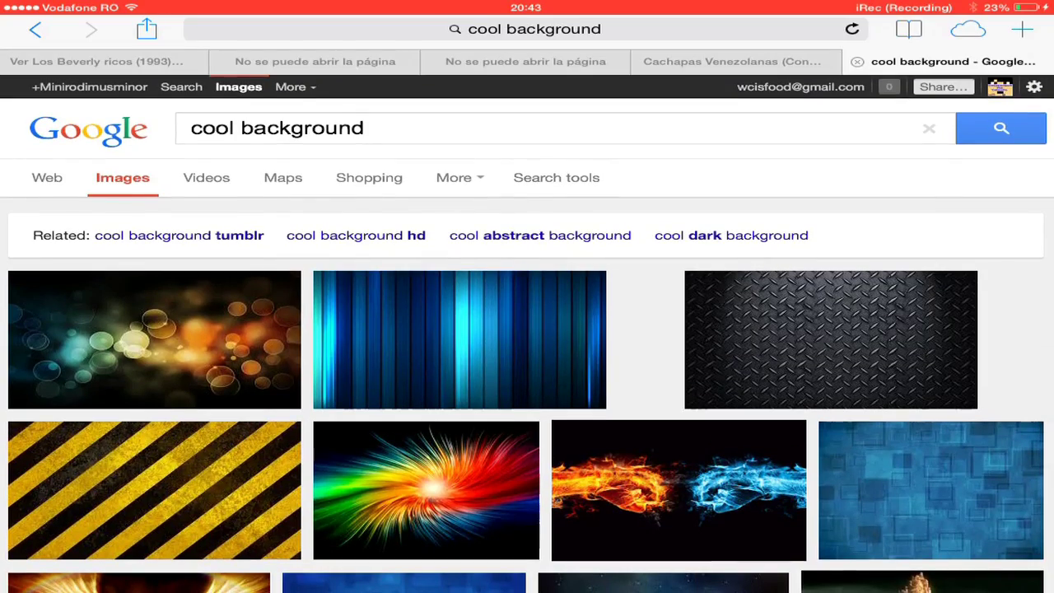
# Browse the 'cool background' results and preview the dark background with the angled band.
pyautogui.scroll(-3)
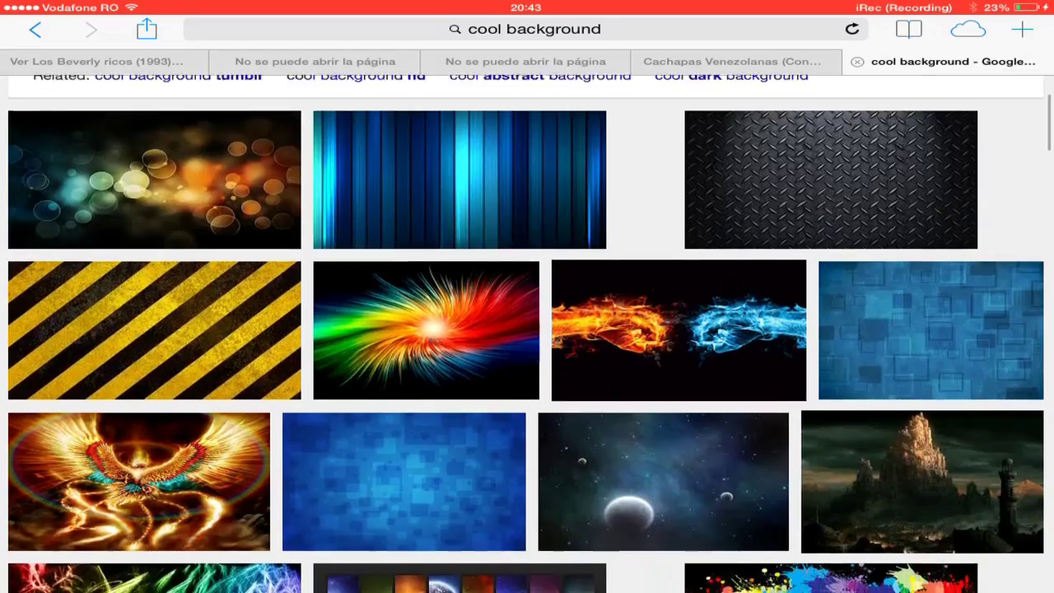
pyautogui.scroll(-3)
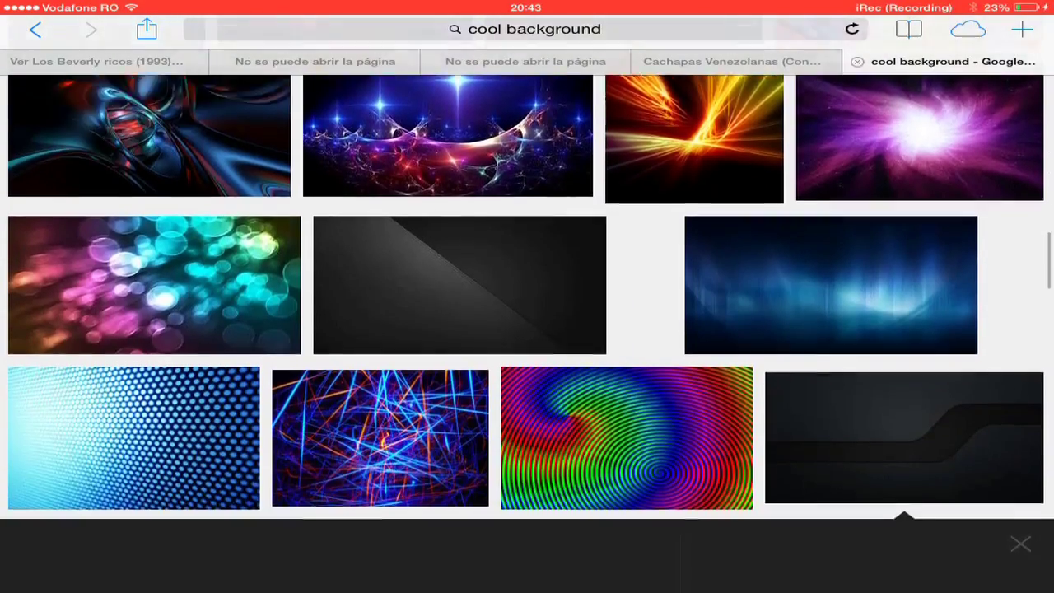
pyautogui.click(903, 438)
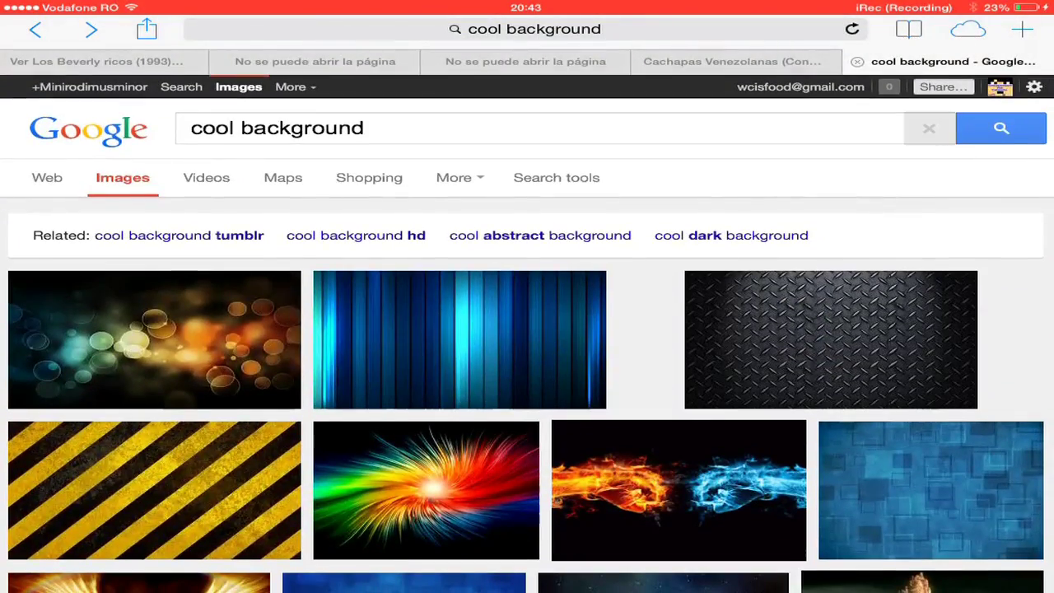
# Search Google Images for 'red', browse the results and close the Red fragments preview.
pyautogui.click(540, 128)
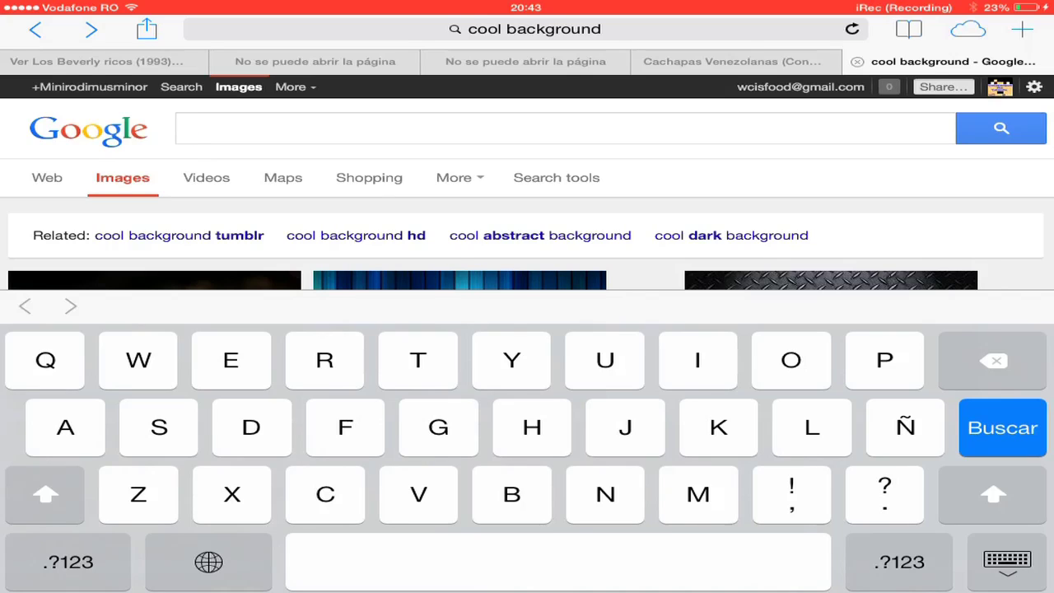
pyautogui.write('g')
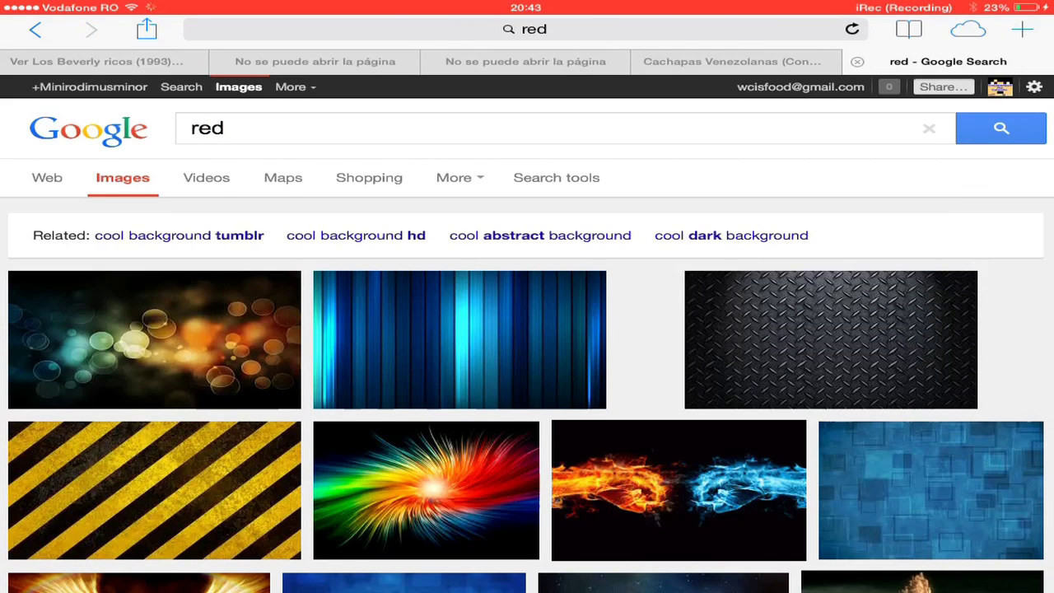
pyautogui.click(536, 129)
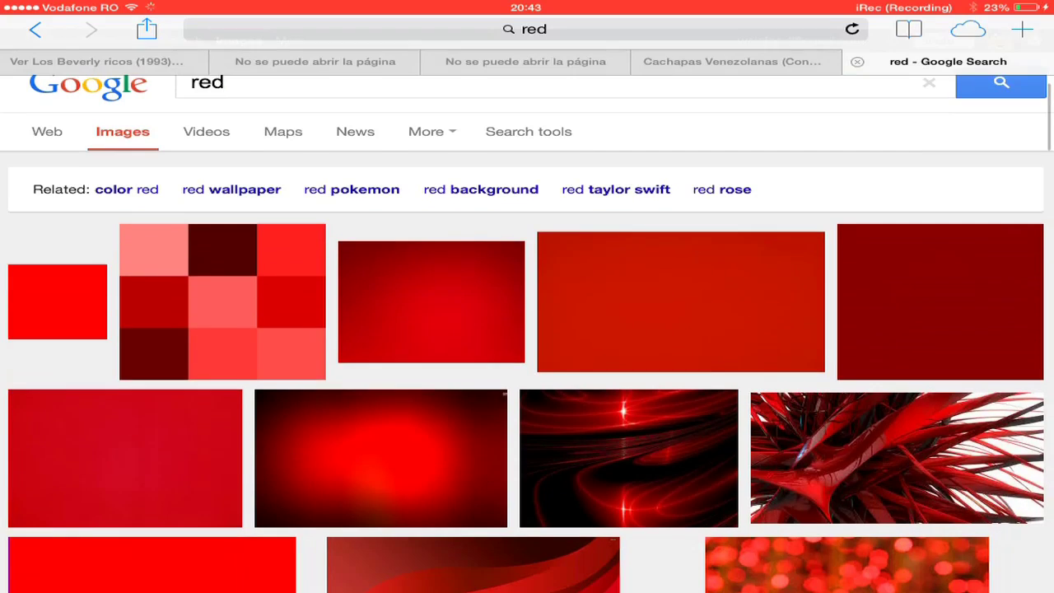
pyautogui.scroll(-3)
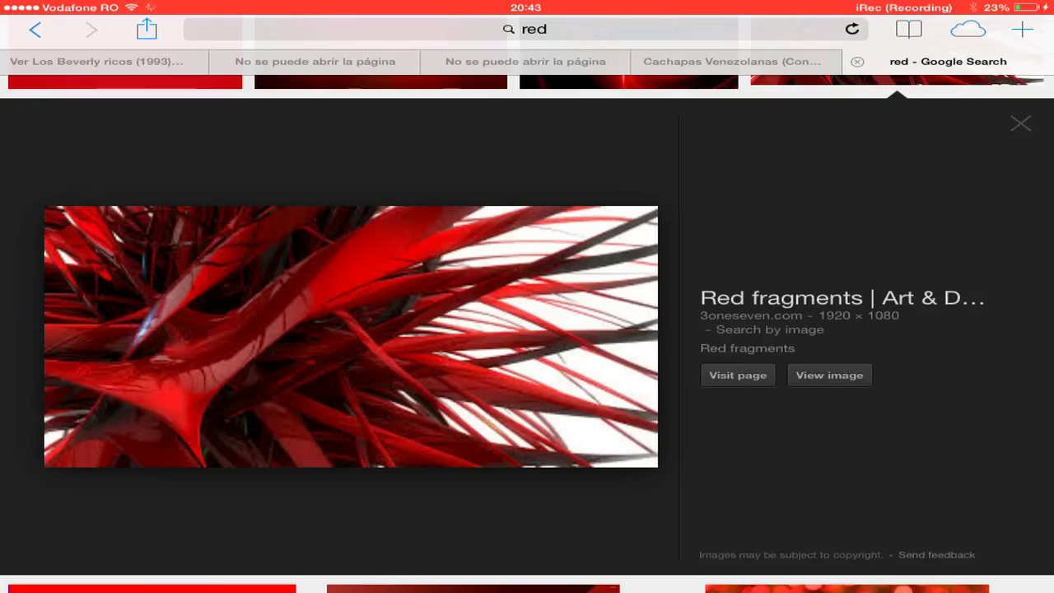
pyautogui.click(1022, 123)
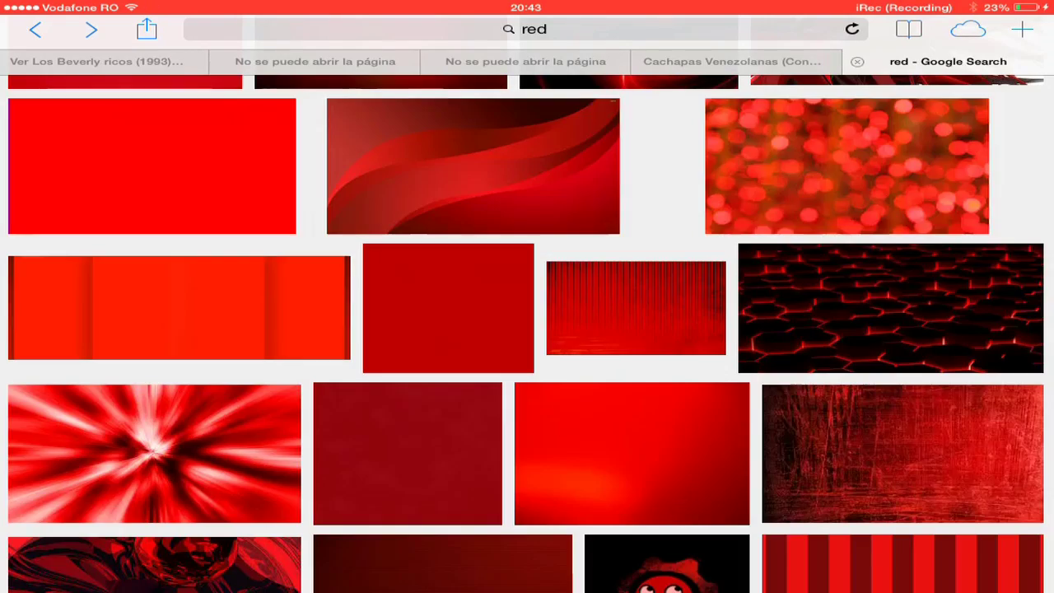
pyautogui.scroll(-3)
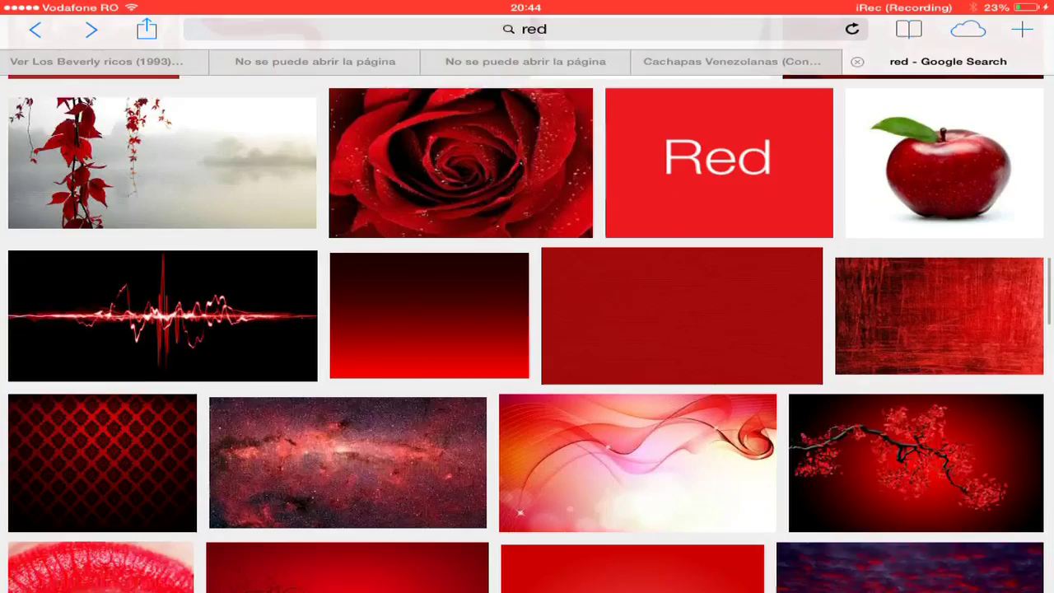
pyautogui.scroll(-3)
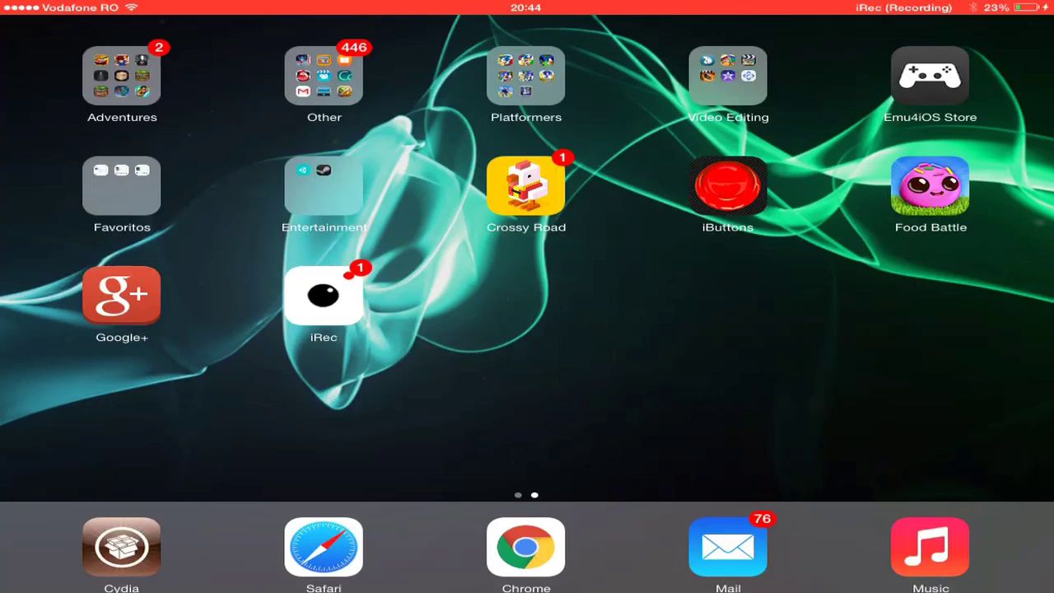
# Launch You Doodle from the Video Editing folder.
pyautogui.click(728, 76)
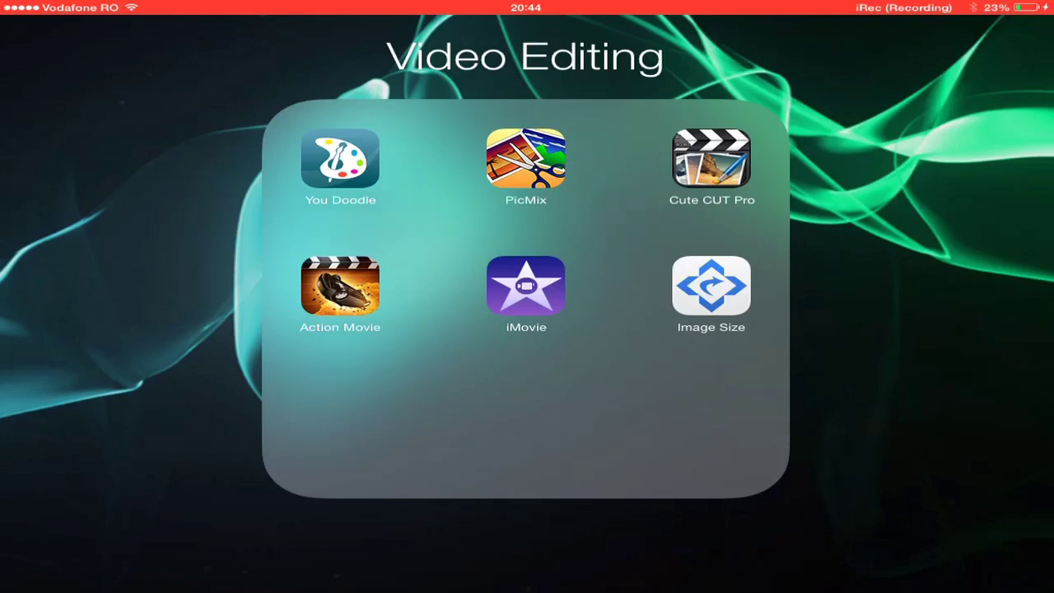
pyautogui.click(339, 158)
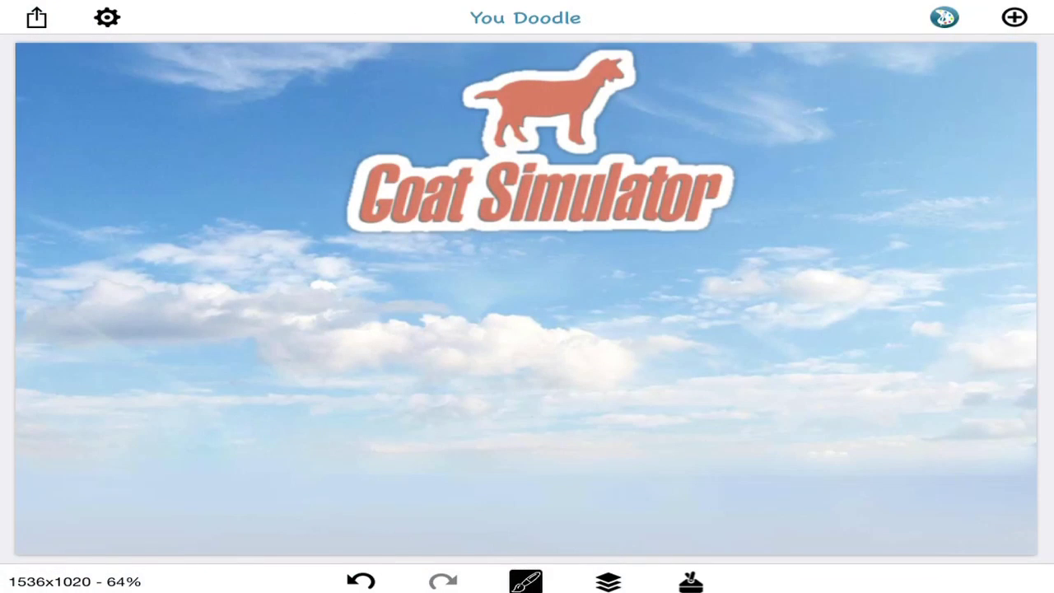
# Load the dark angled-band background from Camera Roll and widen the crop to the right edge.
pyautogui.click(389, 422)
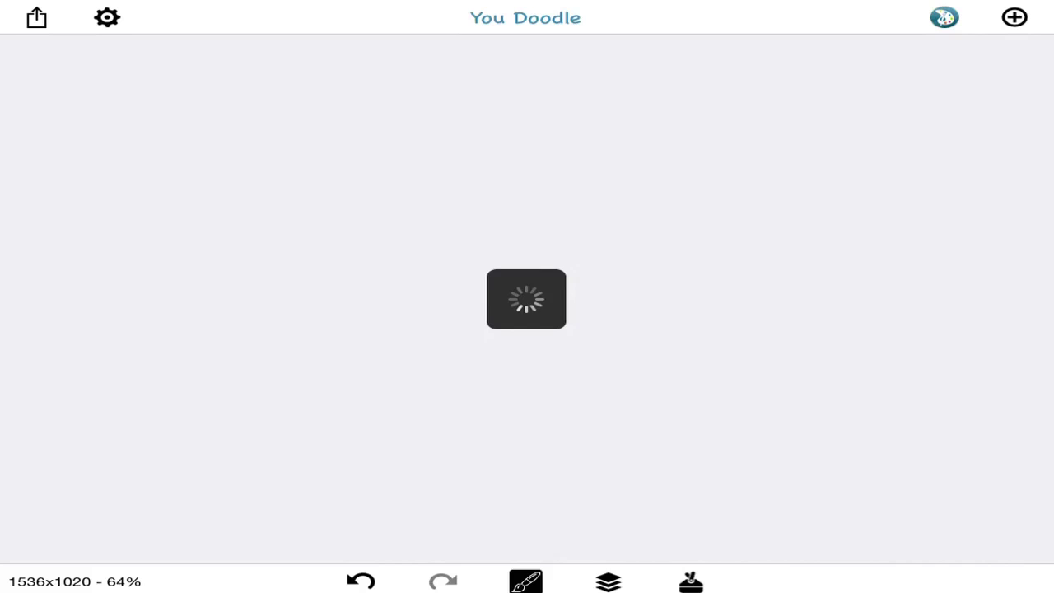
pyautogui.click(1015, 17)
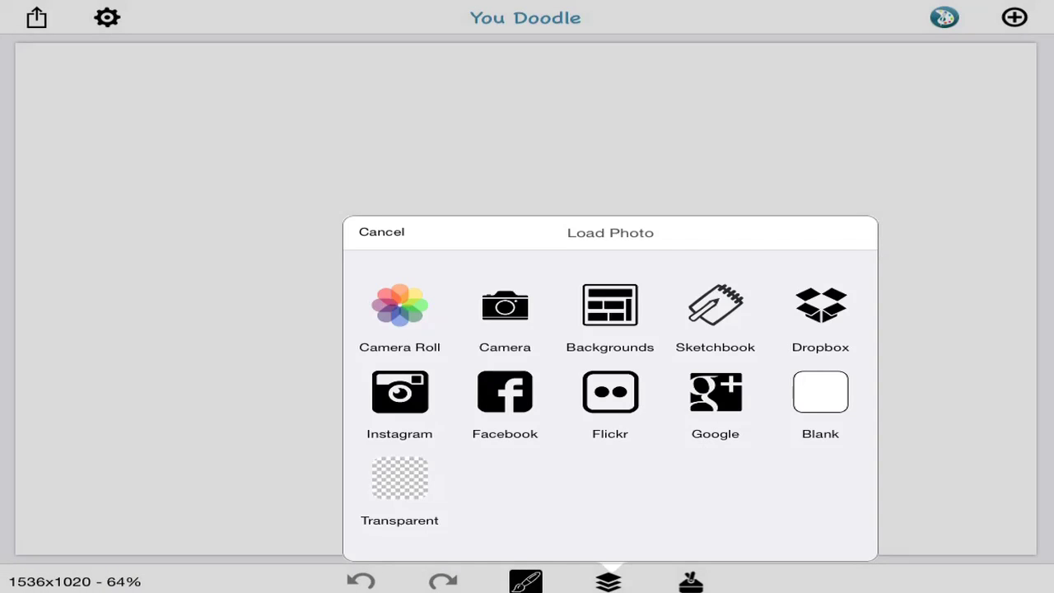
pyautogui.click(399, 316)
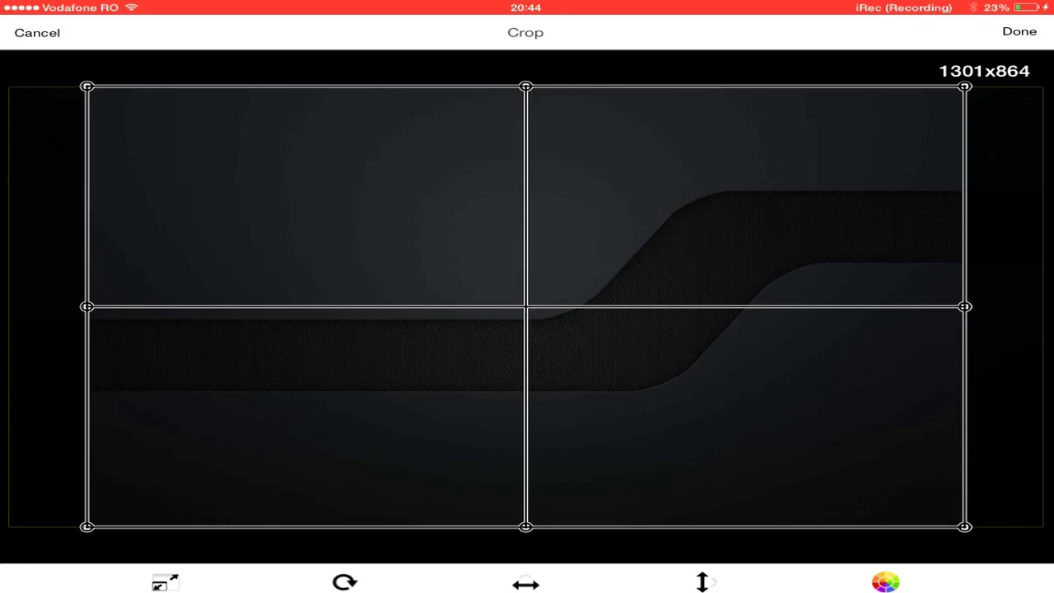
pyautogui.moveTo(966, 306); pyautogui.dragTo(1034, 307)
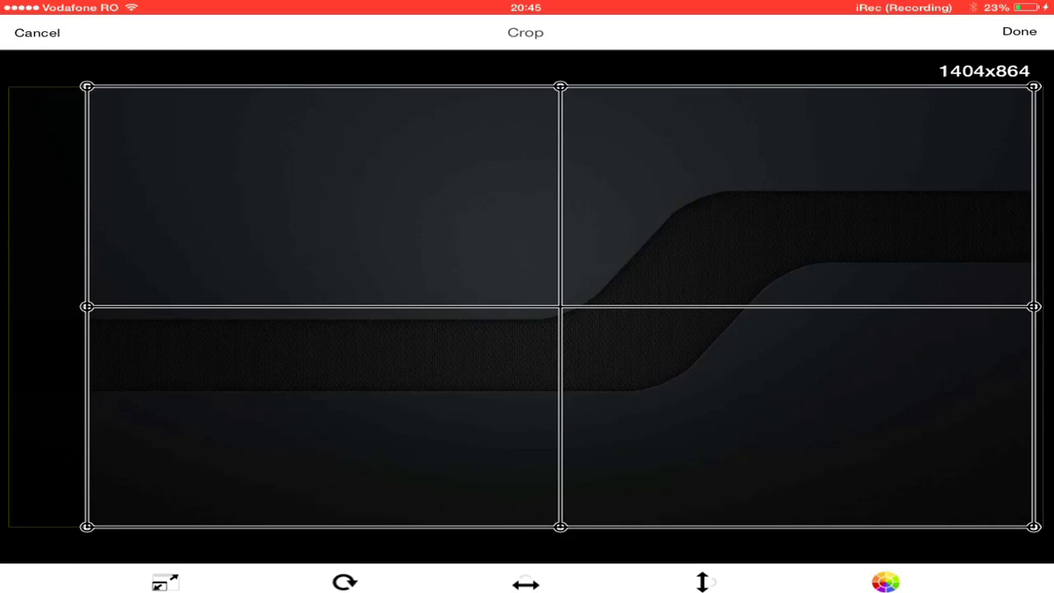
pyautogui.moveTo(1035, 306); pyautogui.dragTo(1041, 306)
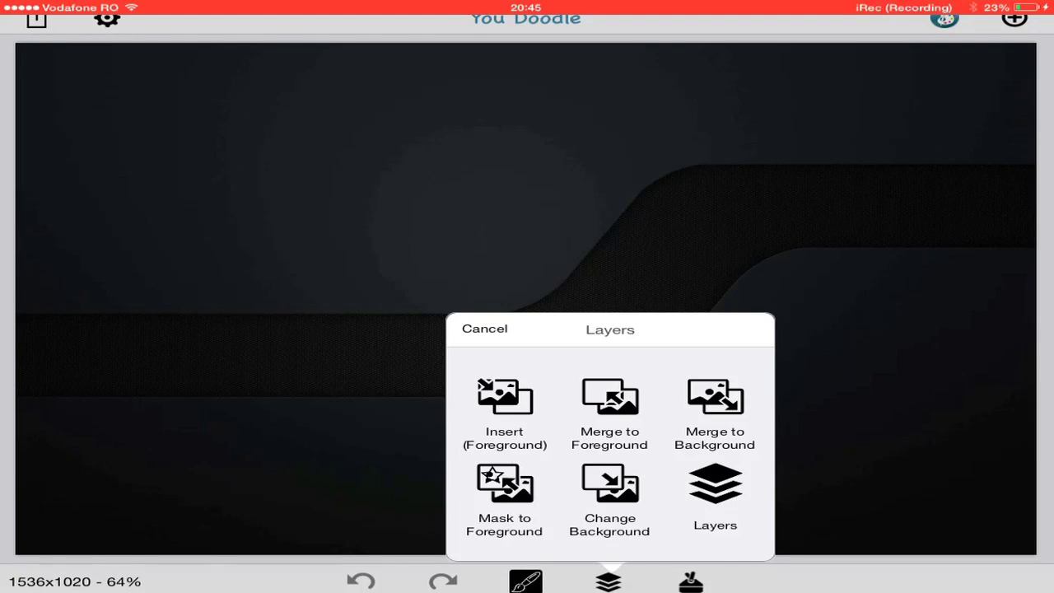
# Add a 'Minirodimusminor' text box replacing the placeholder, then enlarge and tilt it.
pyautogui.click(692, 580)
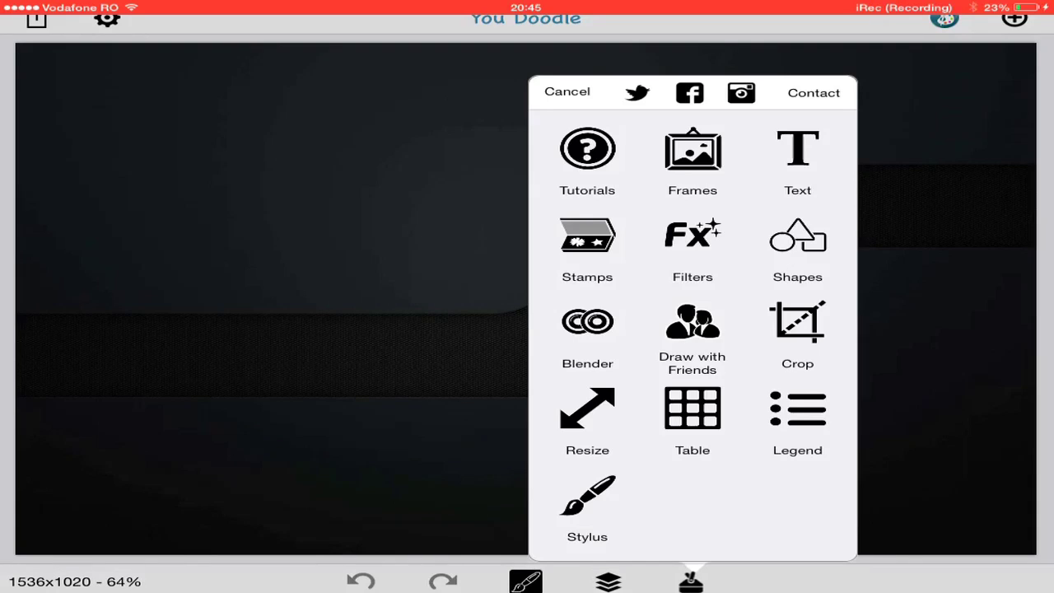
pyautogui.click(797, 157)
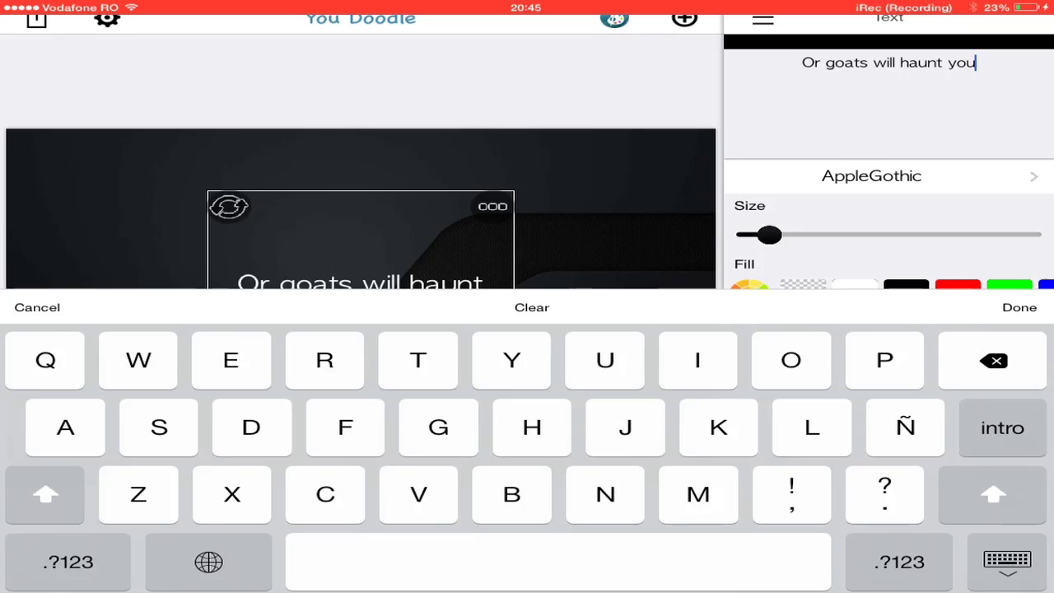
pyautogui.press('backspace')
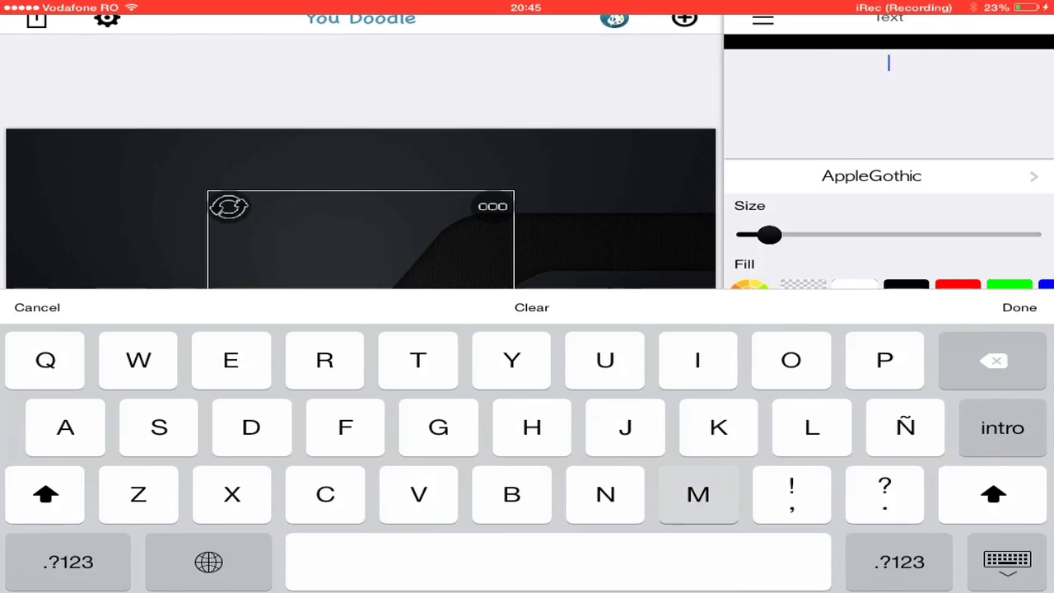
pyautogui.write('Minirodimusminor')
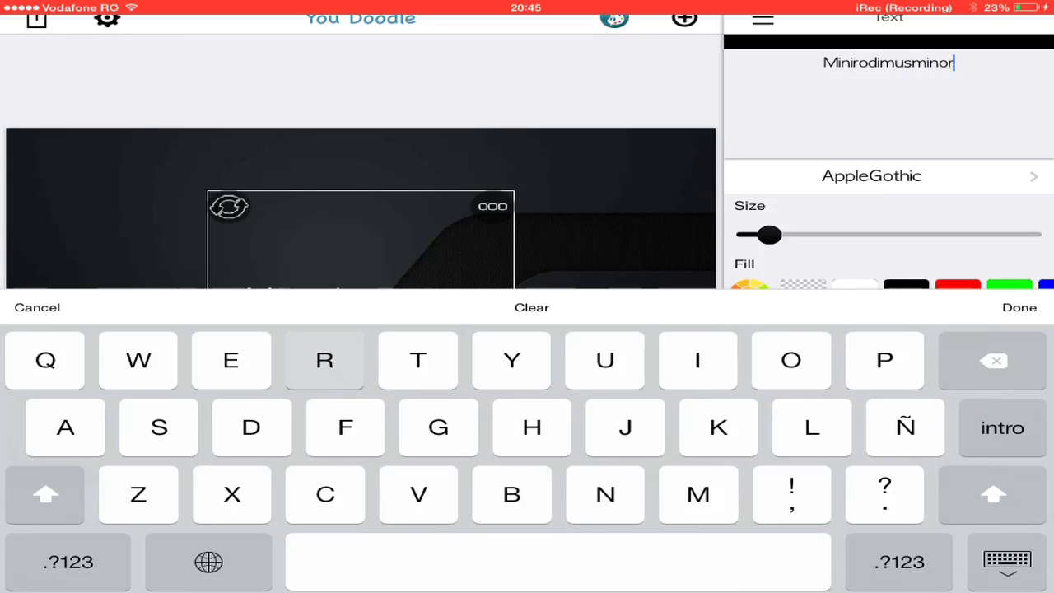
pyautogui.click(1019, 308)
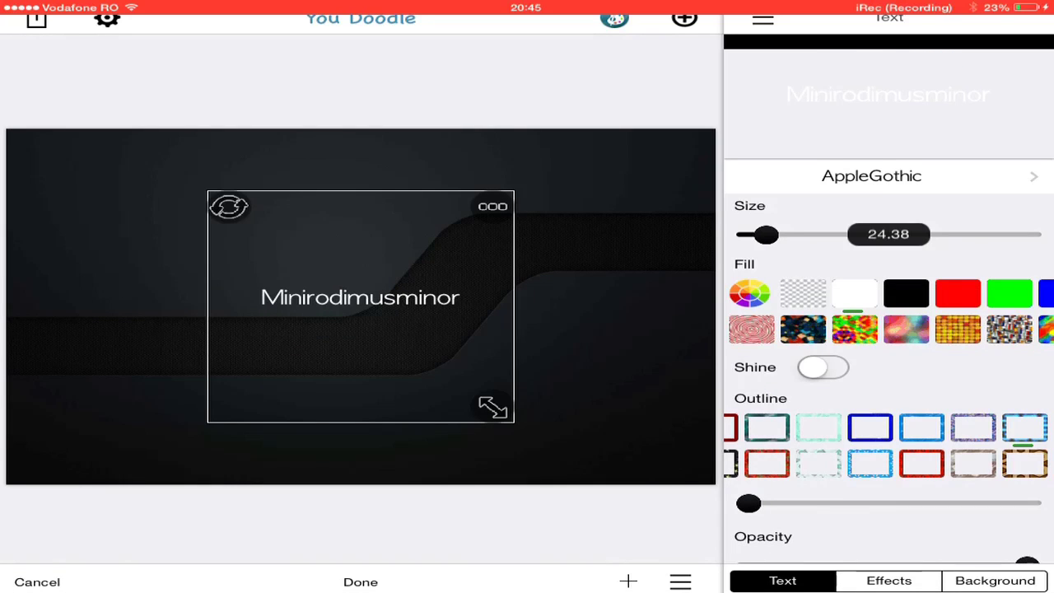
pyautogui.moveTo(765, 234); pyautogui.dragTo(789, 234)
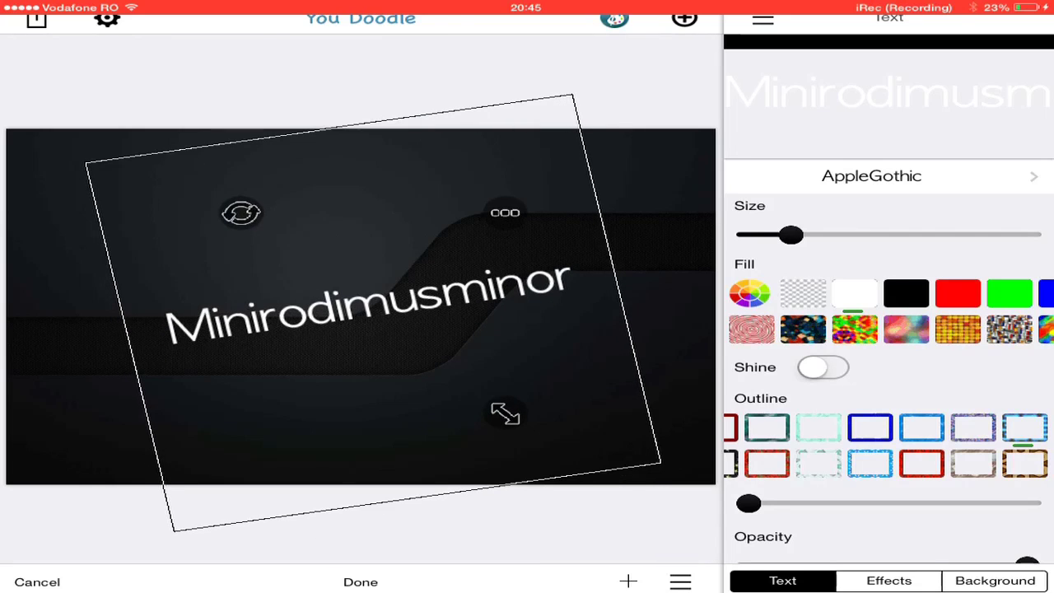
# Push the title's Glow Size to maximum in the Effects settings.
pyautogui.click(890, 580)
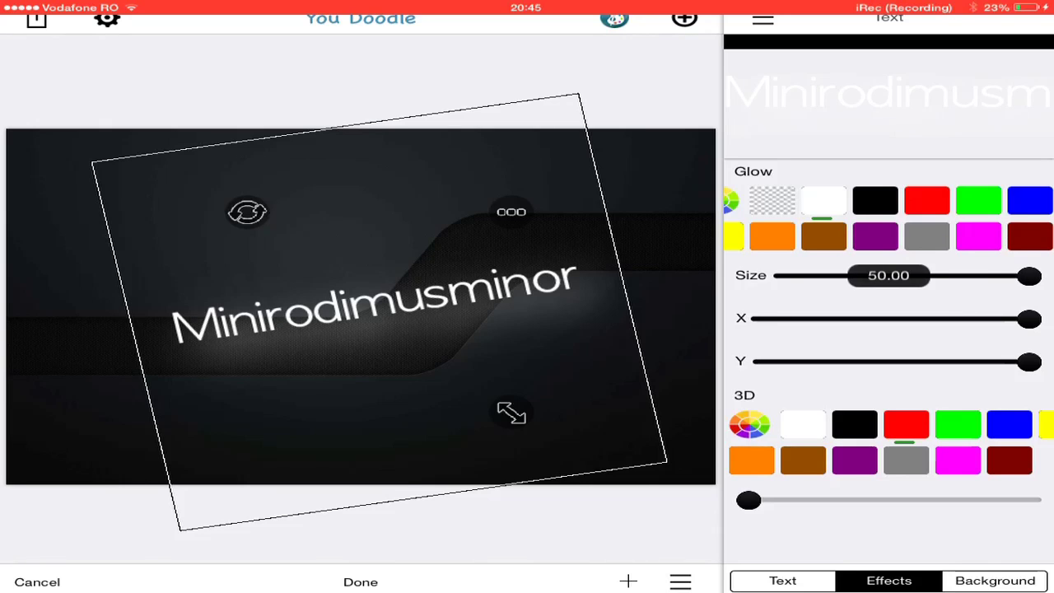
pyautogui.moveTo(1029, 277); pyautogui.dragTo(832, 277)
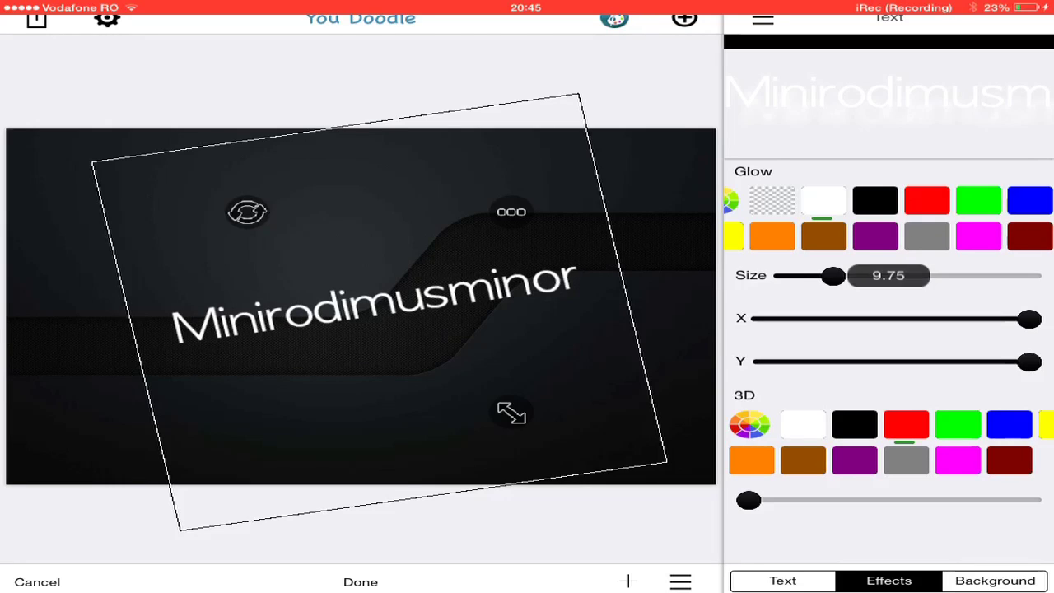
pyautogui.moveTo(832, 275); pyautogui.dragTo(1030, 275)
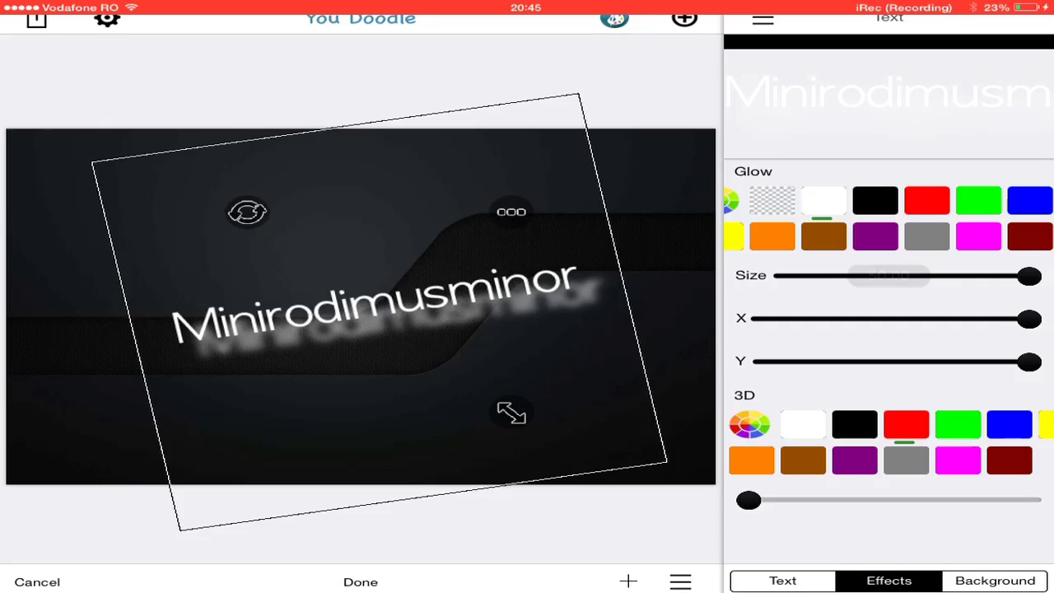
pyautogui.moveTo(890, 275); pyautogui.dragTo(1028, 275)
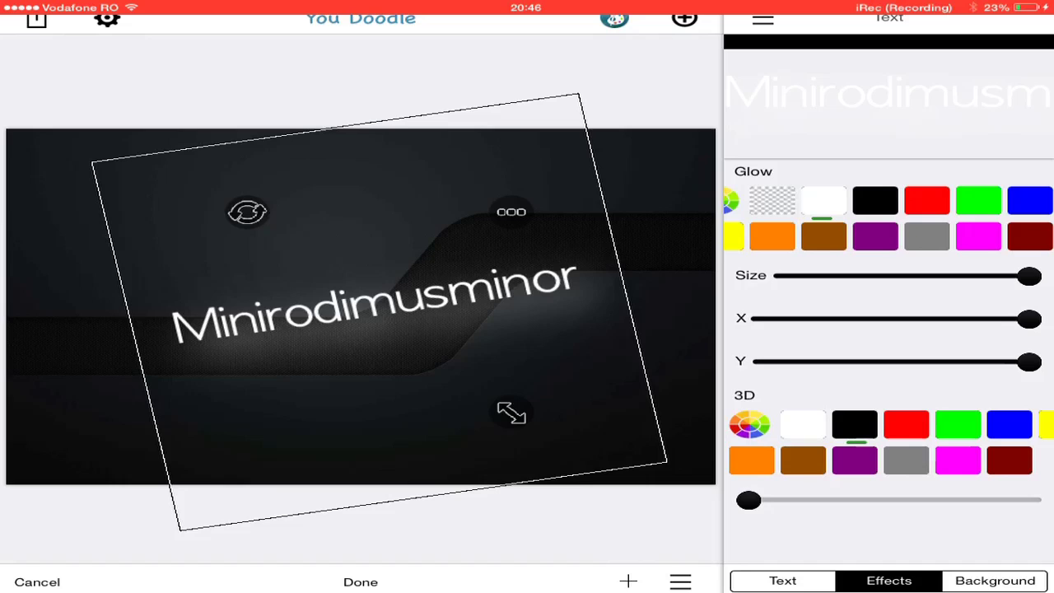
# Give the title a slight black 3D depth.
pyautogui.moveTo(748, 501); pyautogui.dragTo(758, 501)
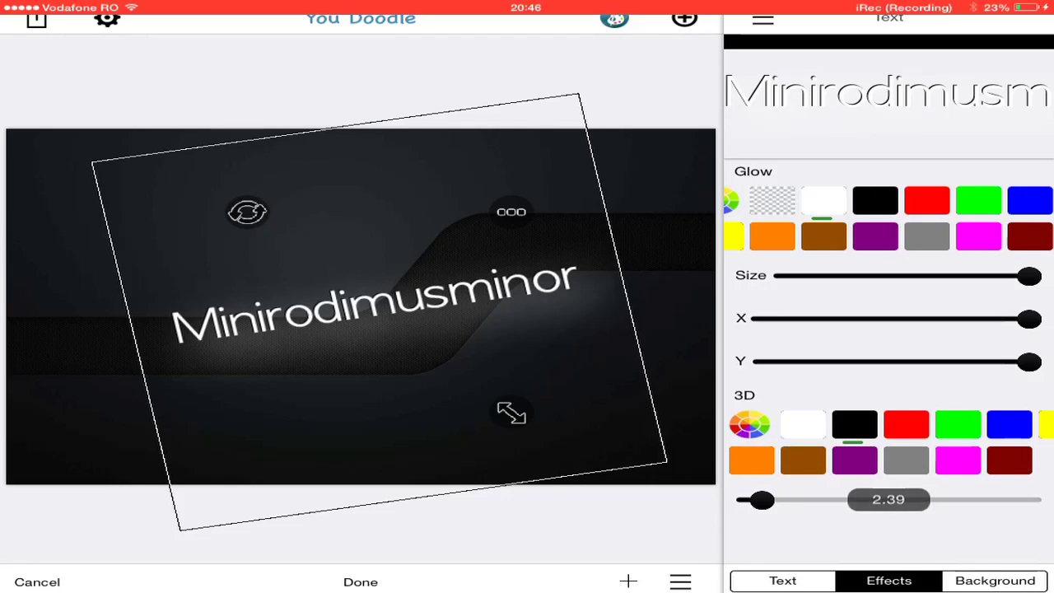
pyautogui.moveTo(756, 501); pyautogui.dragTo(767, 501)
pyautogui.write('Entertainment for everyone')
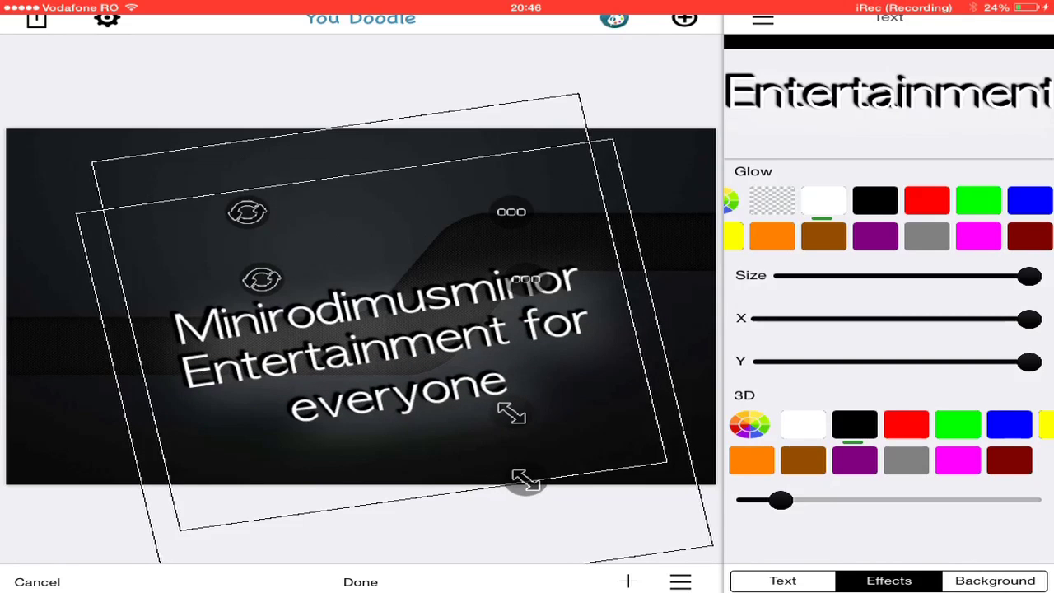
# Shrink the 'Entertainment for everyone' subtitle, then move on to the image-selection screen via Layers.
pyautogui.click(781, 580)
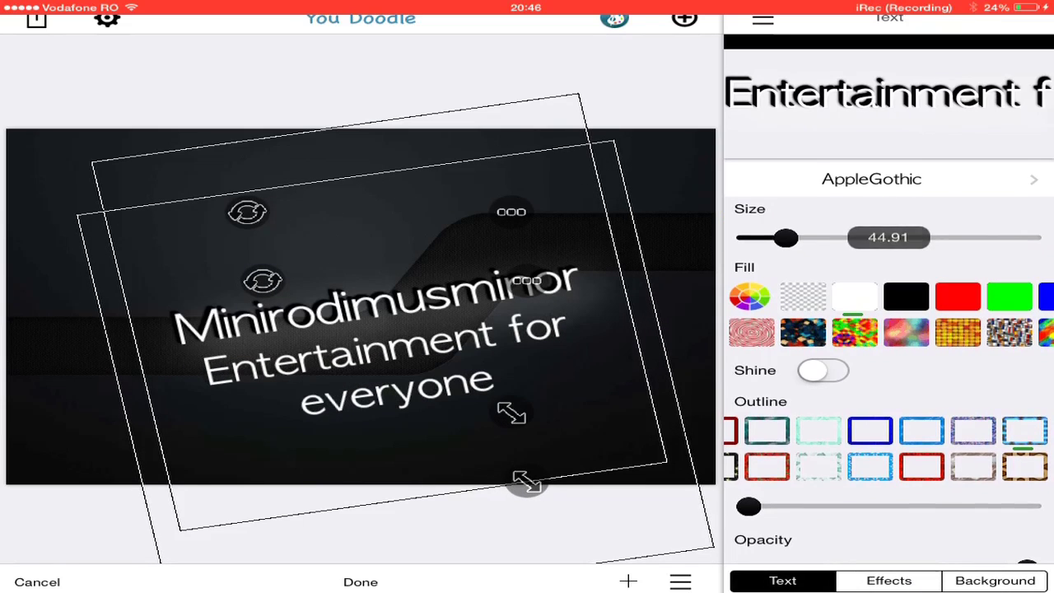
pyautogui.moveTo(790, 237); pyautogui.dragTo(758, 234)
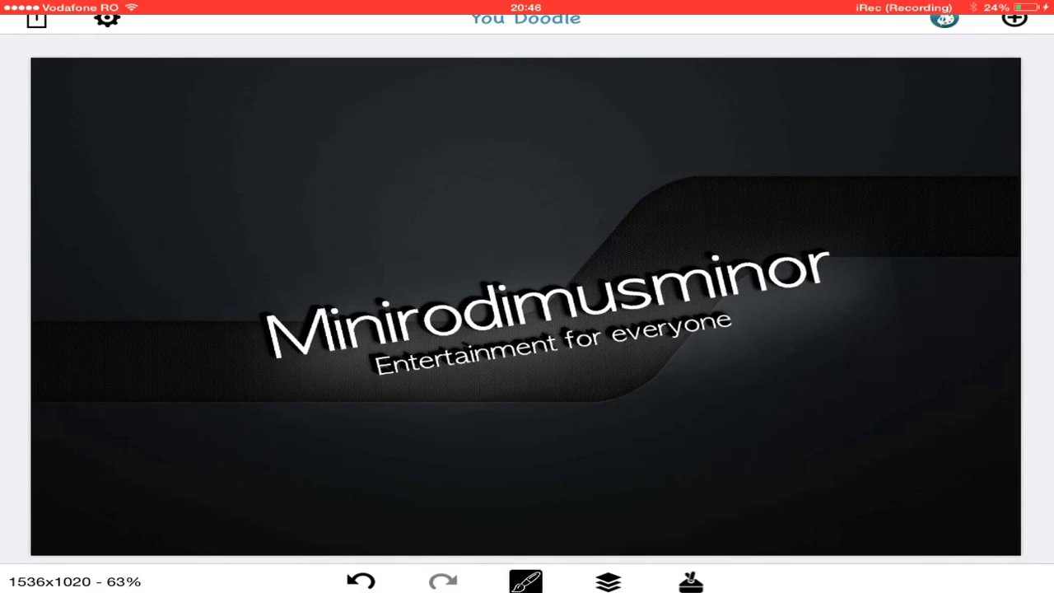
pyautogui.click(608, 580)
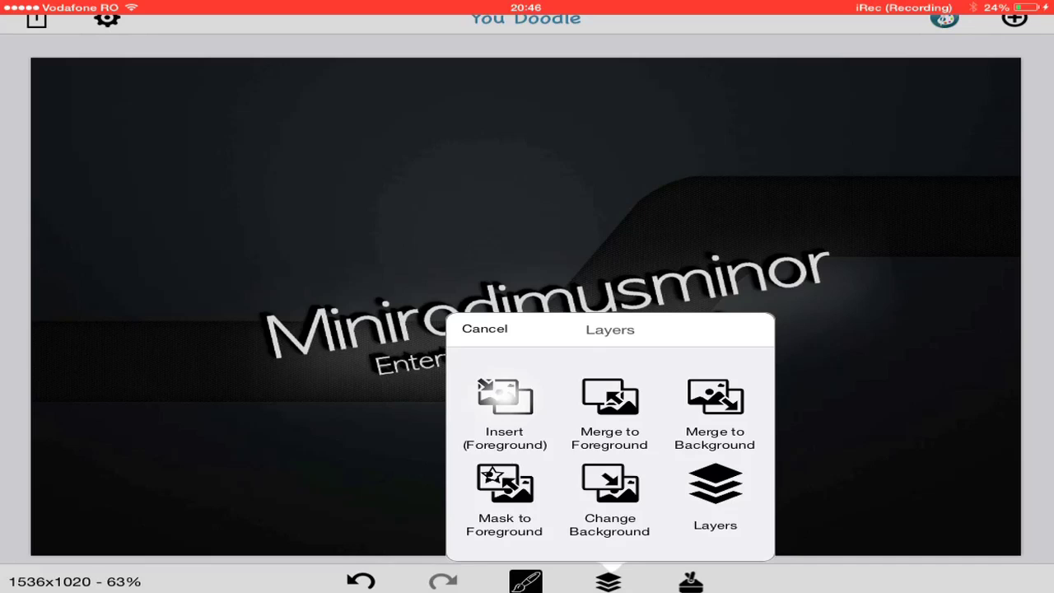
pyautogui.click(484, 330)
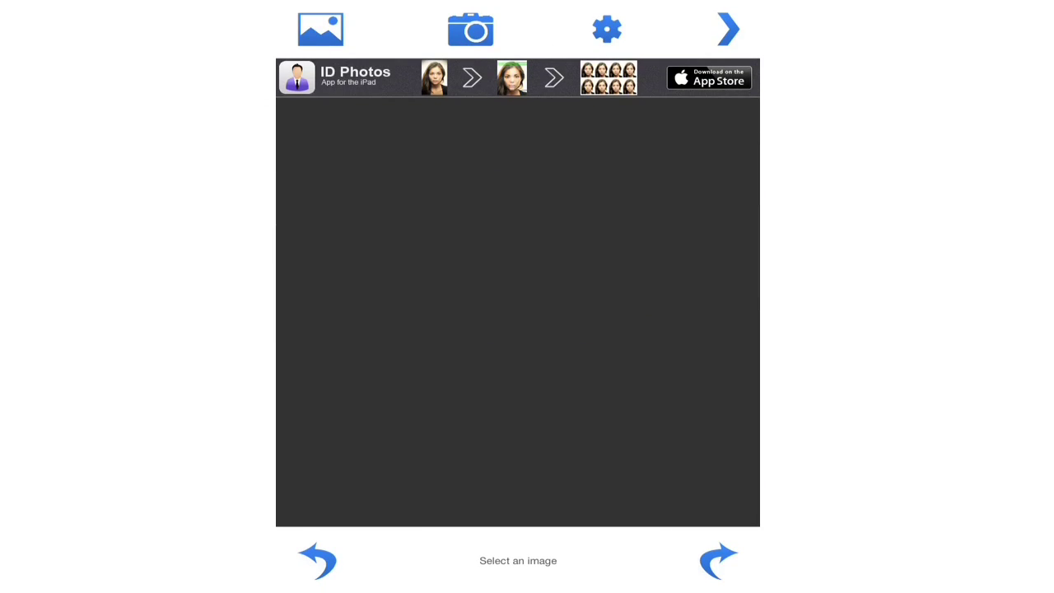
# Pick the edited banner to resize to 2560 by 1440 pixels.
pyautogui.click(319, 30)
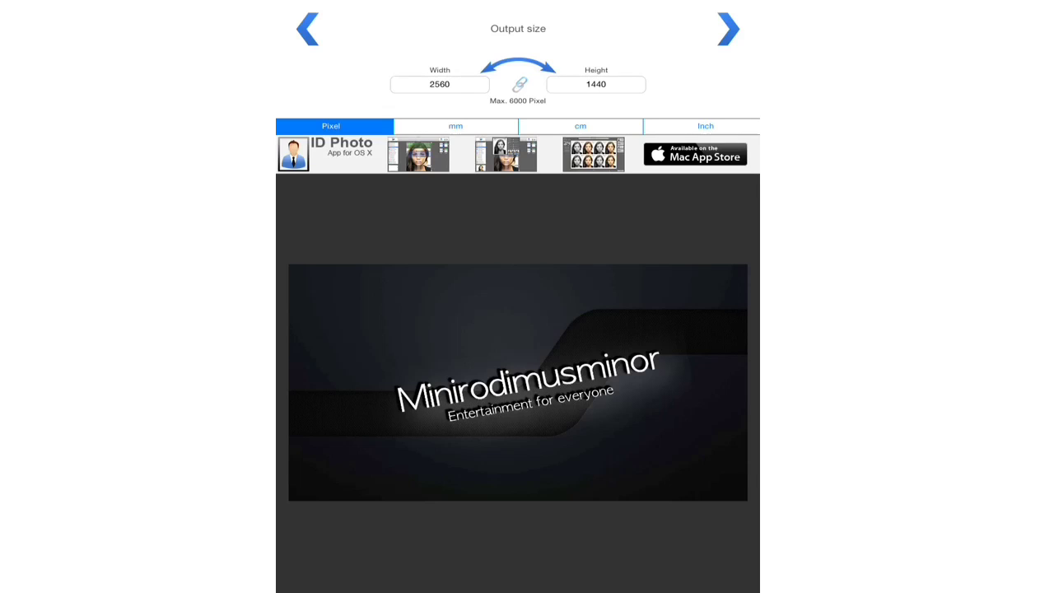
# Save the 2560x1440 banner to the device and acknowledge the success alert.
pyautogui.click(728, 28)
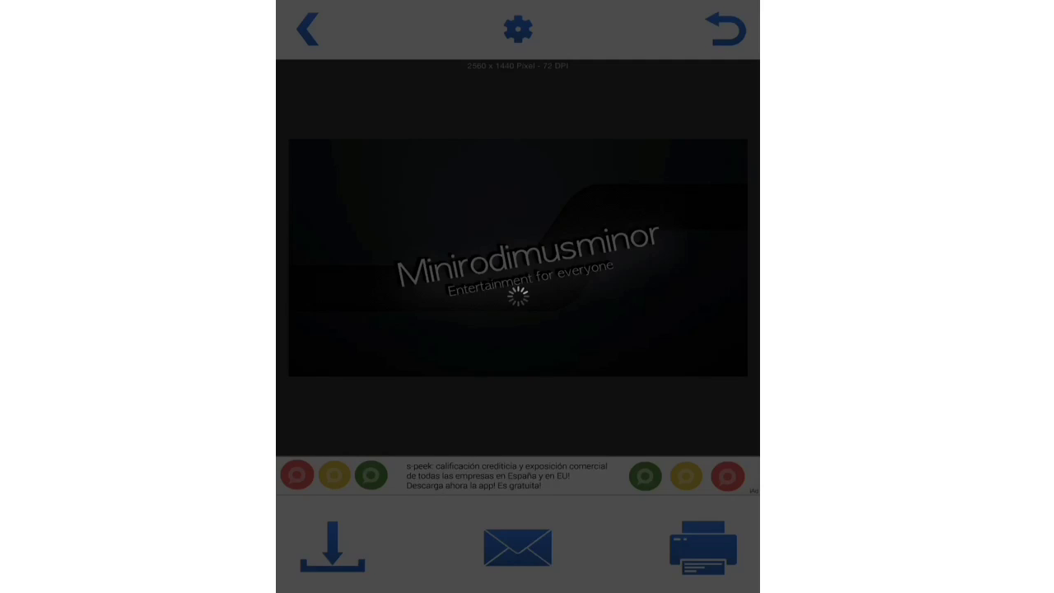
pyautogui.click(333, 547)
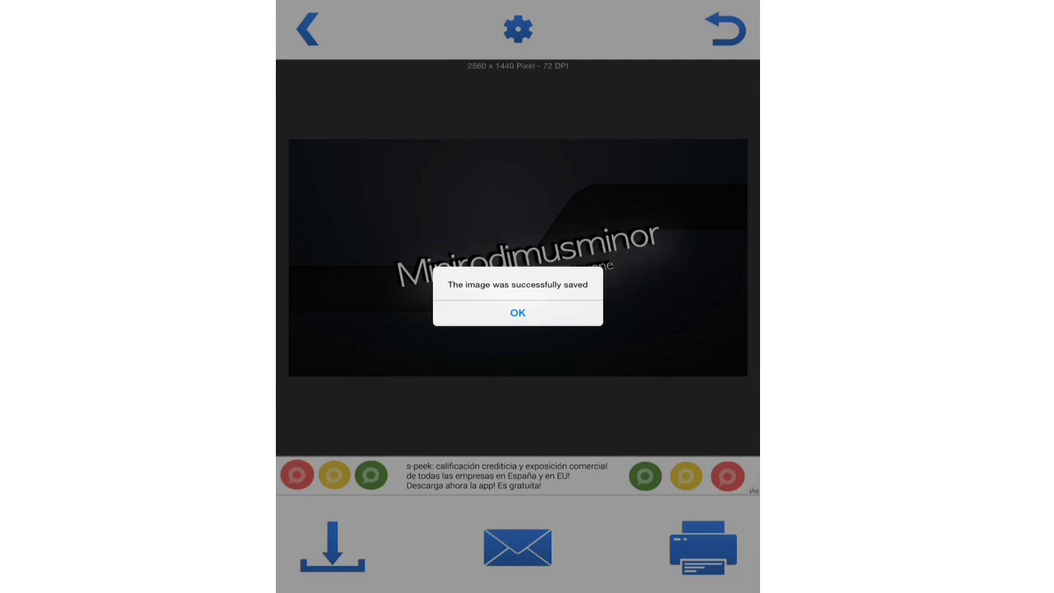
pyautogui.click(517, 313)
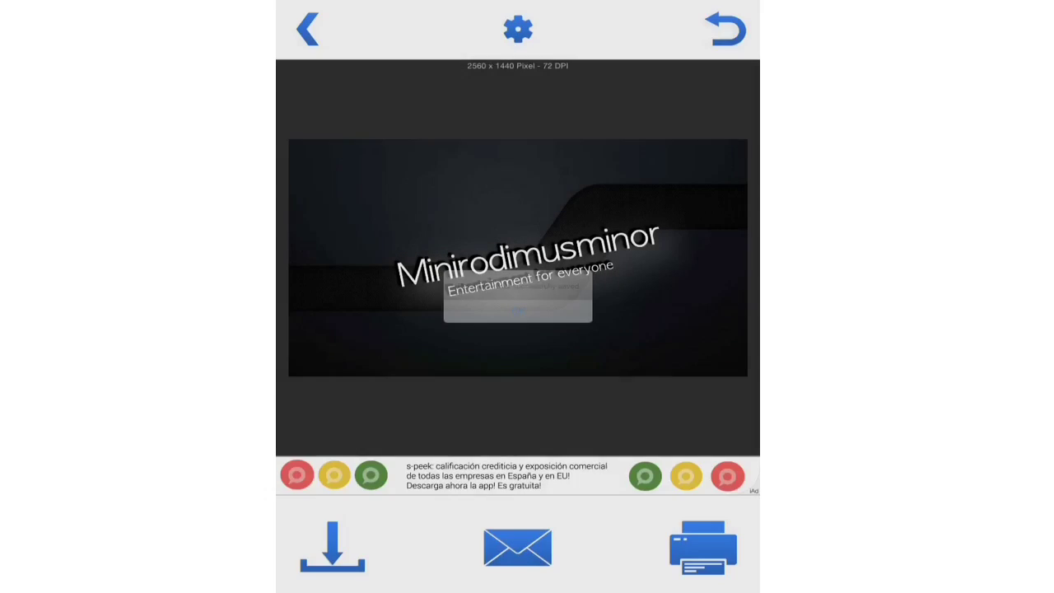